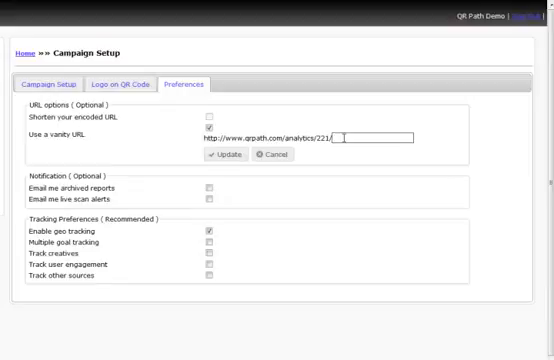
Step: Cancel the vanity URL entry so no custom campaign address is set
click(340, 133)
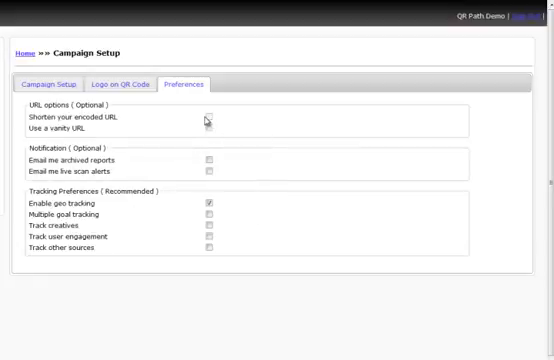
mouse_move(208, 121)
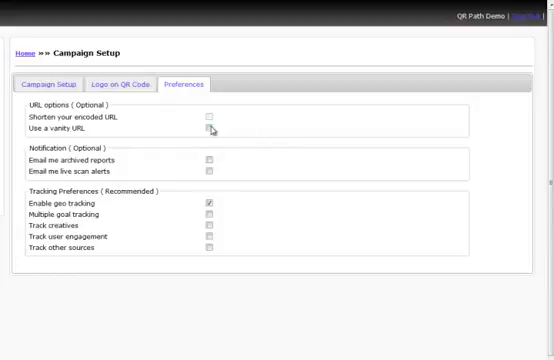
mouse_move(205, 120)
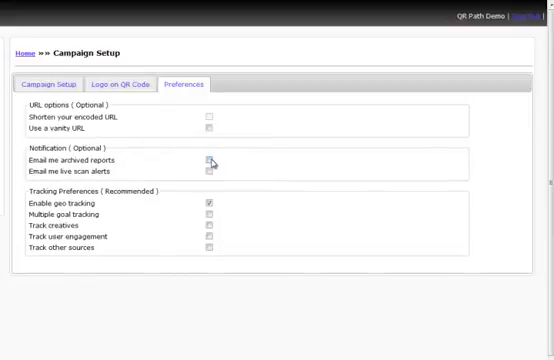
click(211, 161)
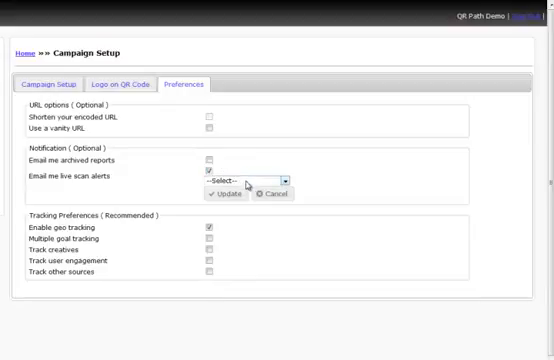
click(243, 181)
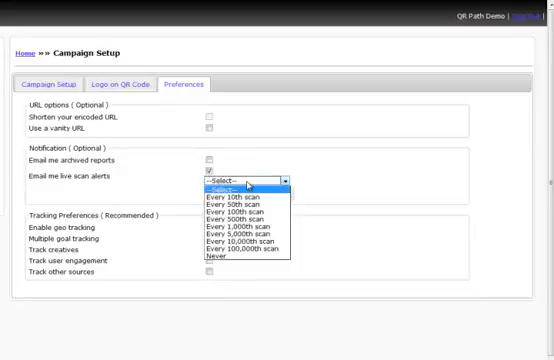
mouse_move(238, 194)
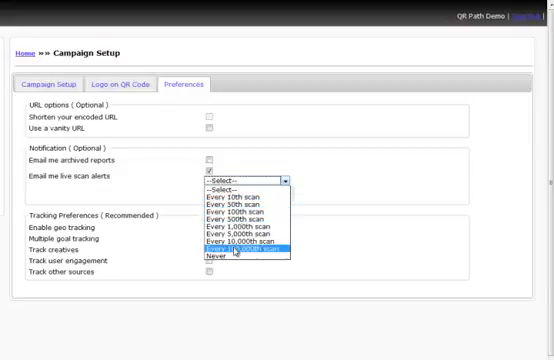
click(240, 247)
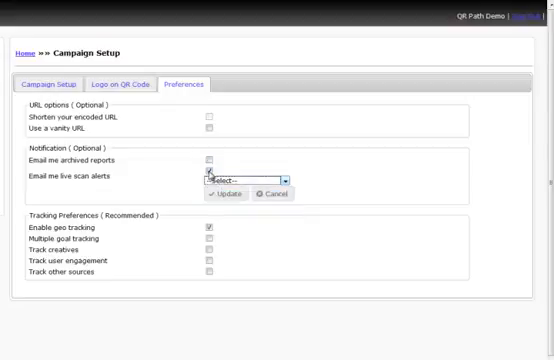
mouse_move(203, 170)
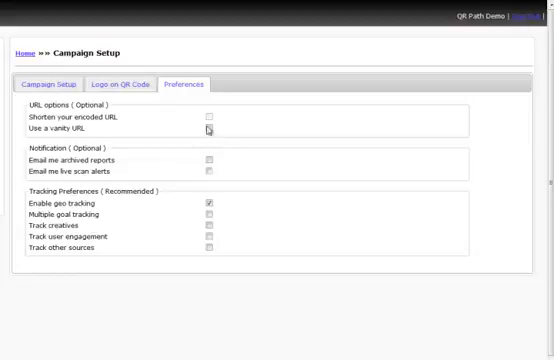
mouse_move(234, 228)
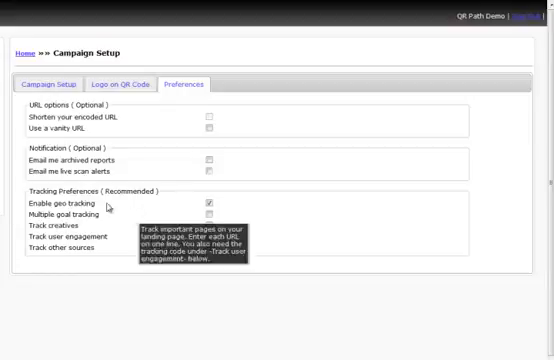
mouse_move(258, 237)
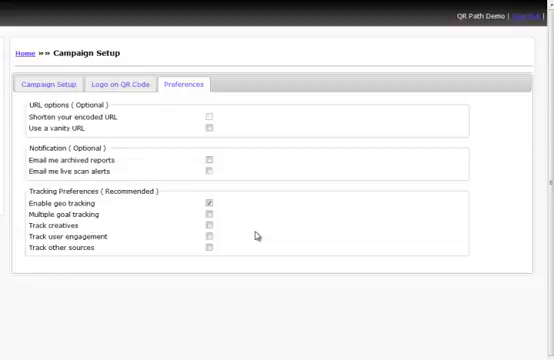
mouse_move(258, 235)
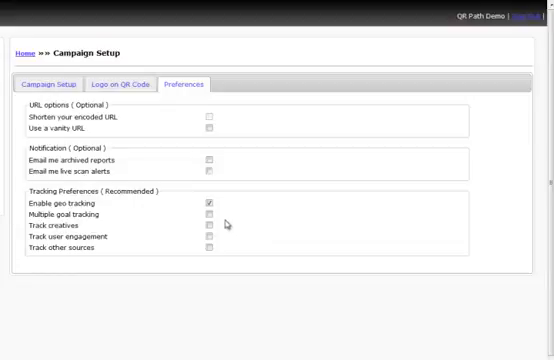
click(211, 215)
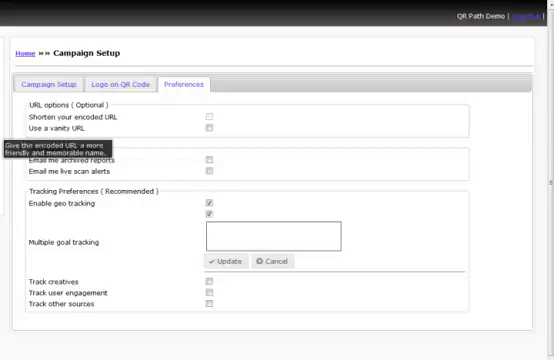
text(http://www.a)
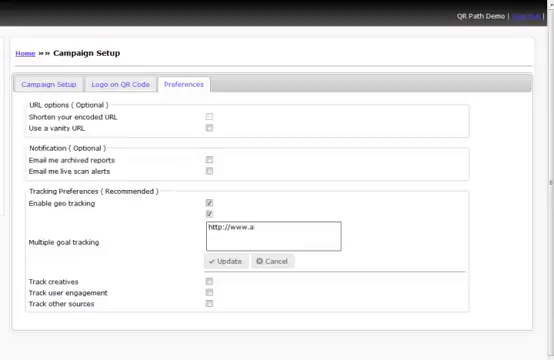
text(qrpath)
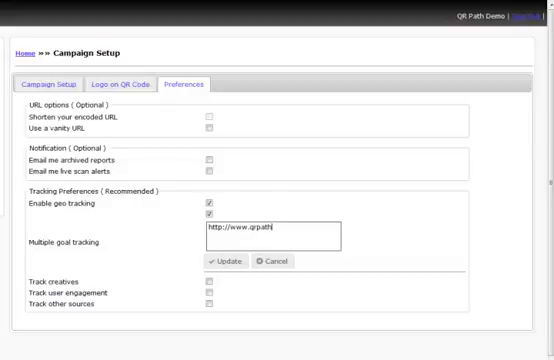
text(.com/contact)
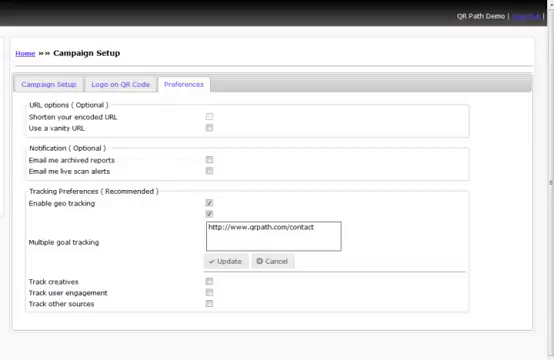
click(313, 224)
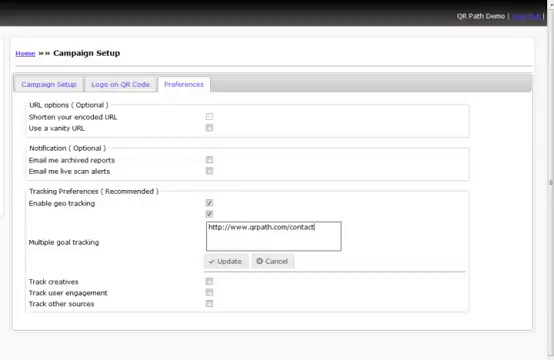
mouse_move(74, 244)
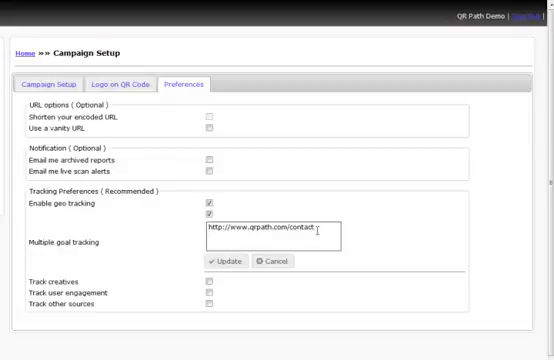
mouse_move(135, 280)
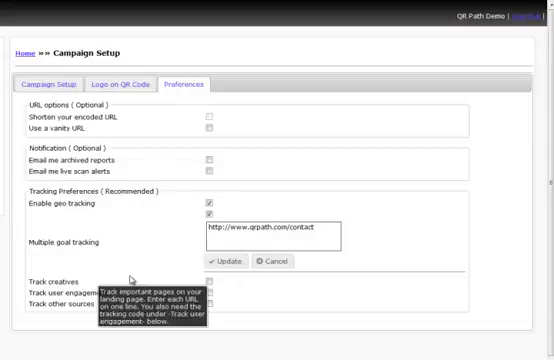
text(http://www.qrpath.com/about)
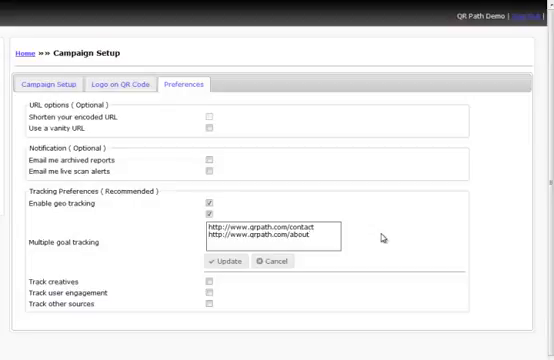
mouse_move(260, 320)
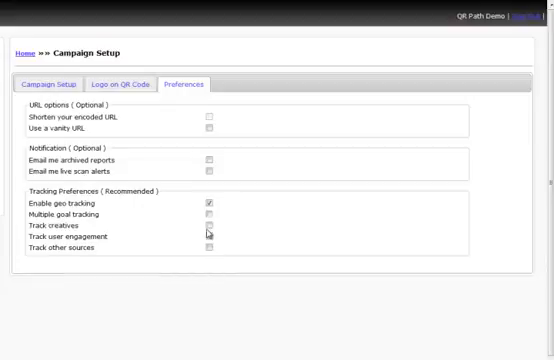
Step: Tick Track user engagement in Tracking Preferences
click(208, 223)
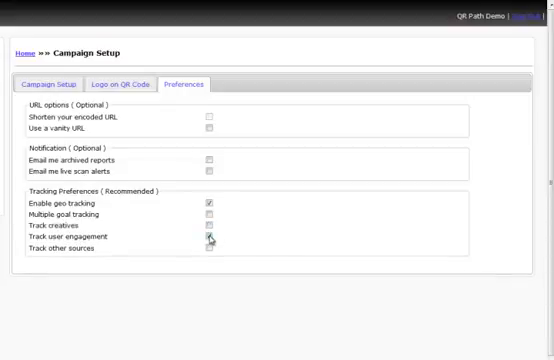
Step: Show the img tracking code snippet for pasting into landing pages
click(211, 237)
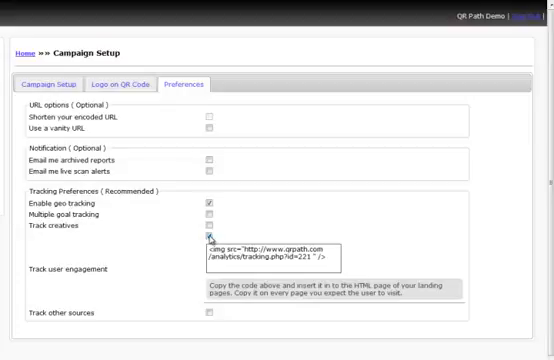
mouse_move(210, 208)
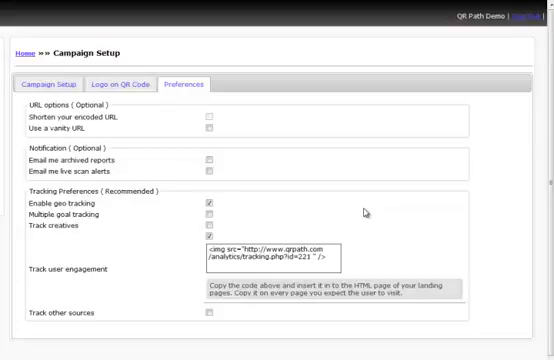
mouse_move(367, 257)
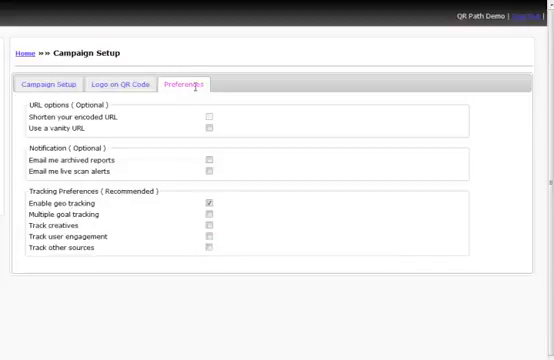
click(42, 83)
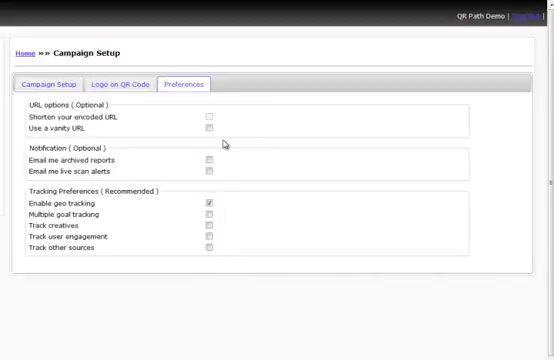
mouse_move(232, 243)
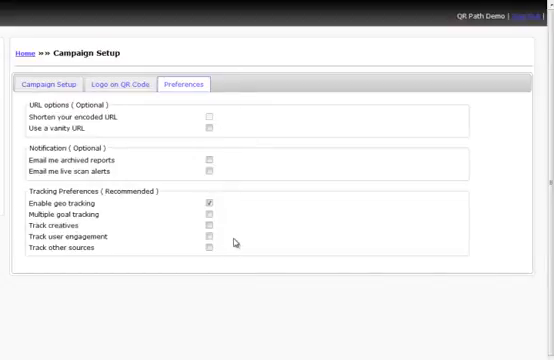